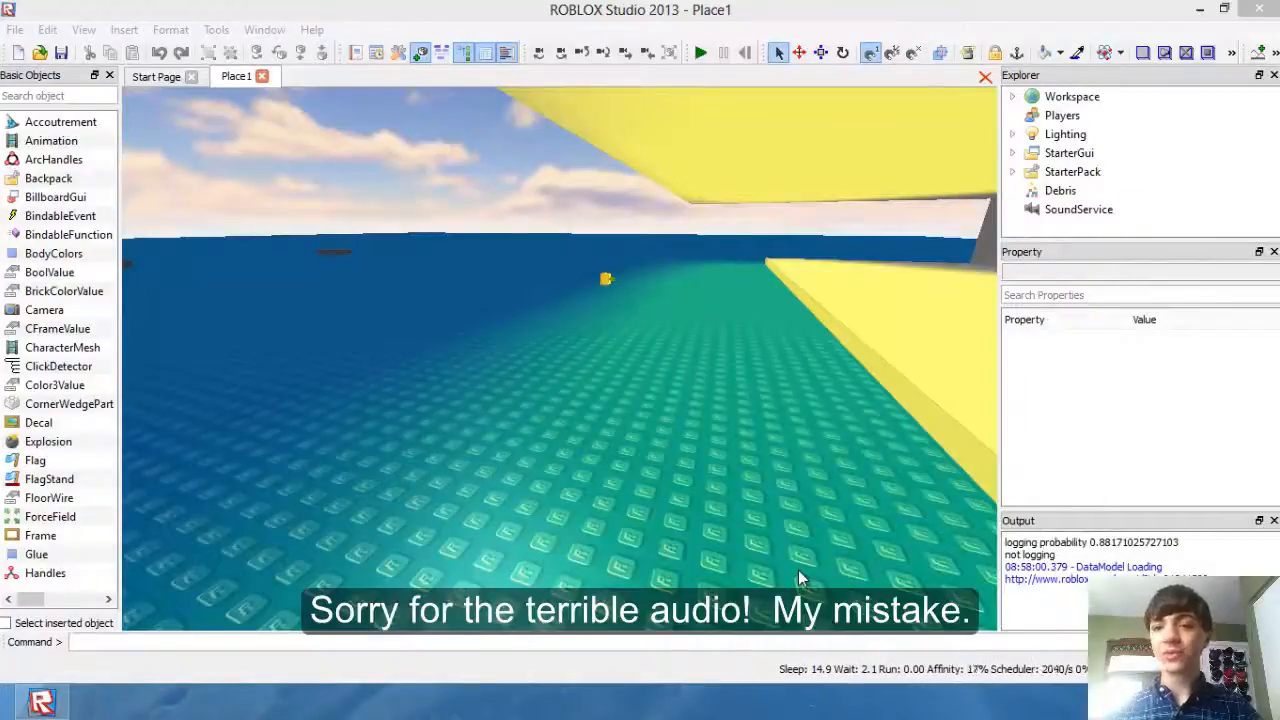
mouse_move(604, 544)
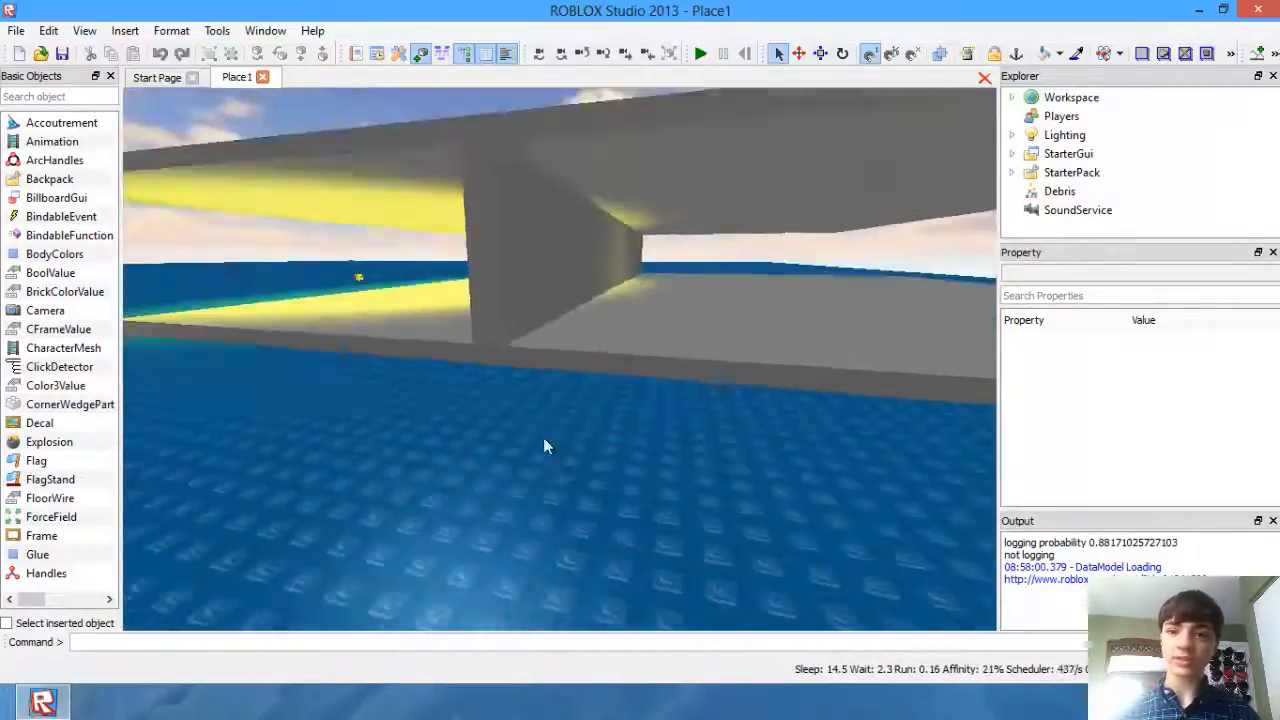
Open the LocalScript inside StarterPack > Light and scroll to its mouse.Icon line
left_click_drag(544, 444, 592, 362)
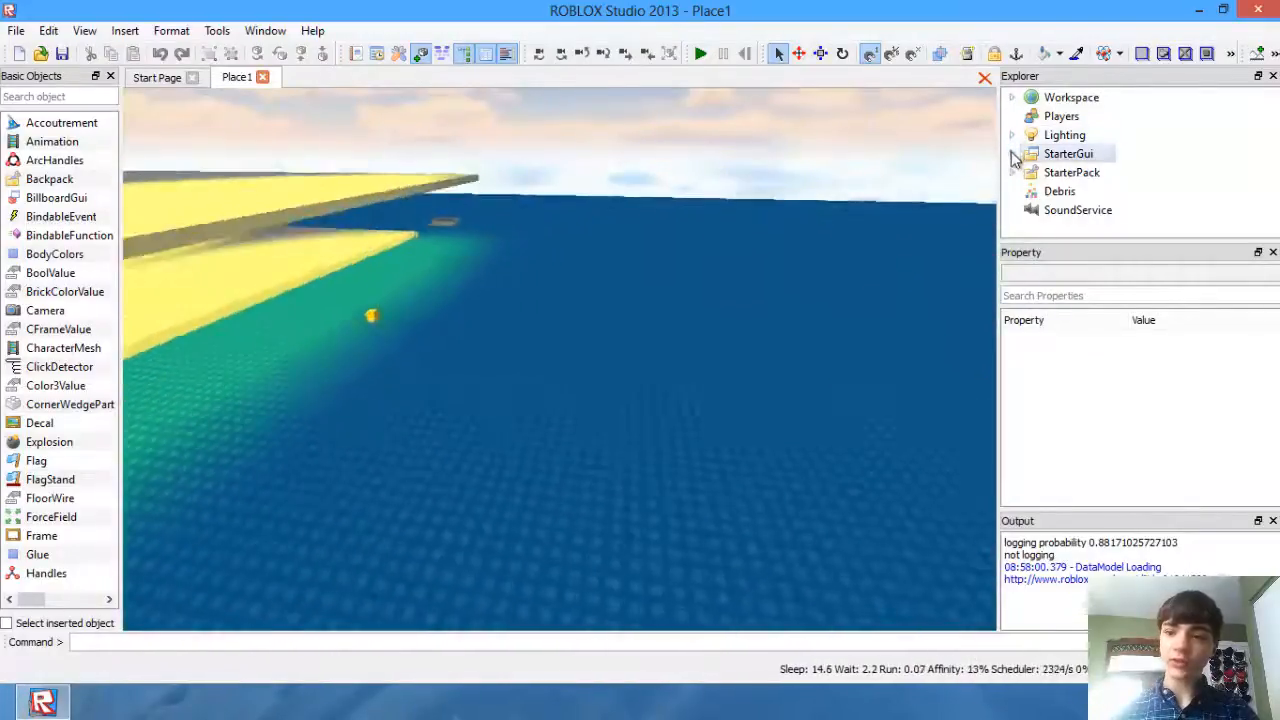
left_click(1012, 172)
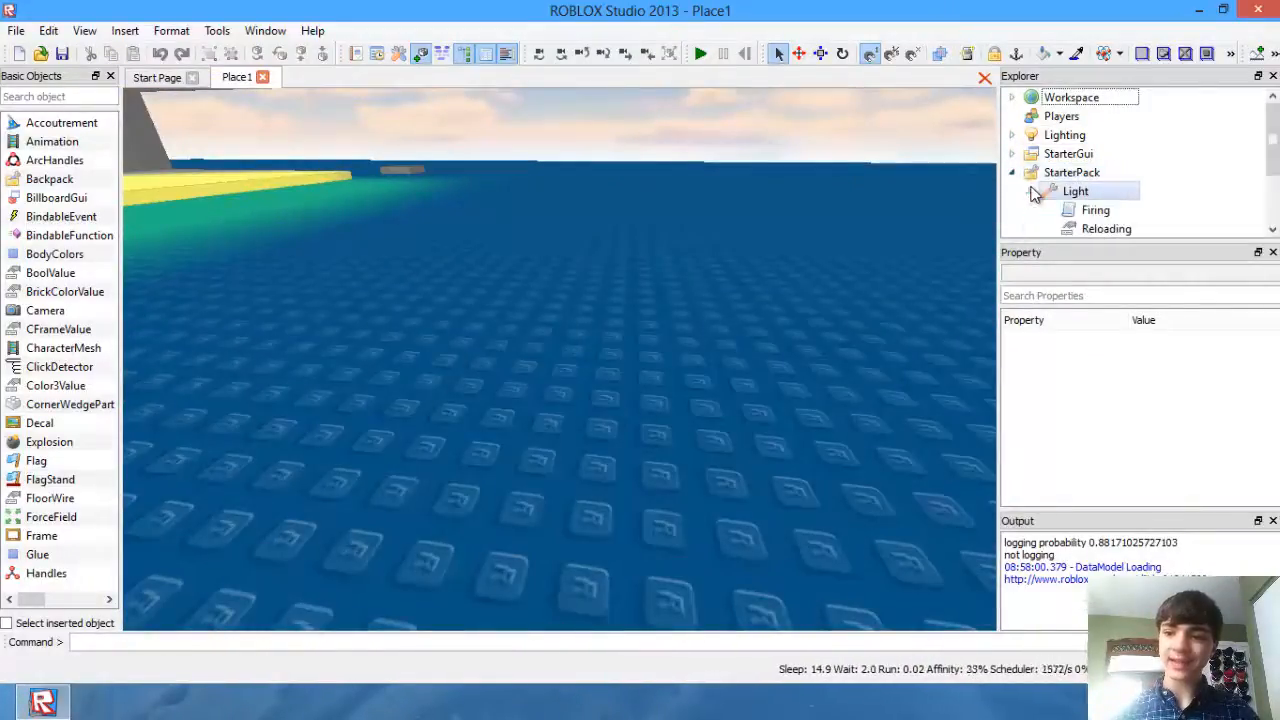
double_click(1096, 210)
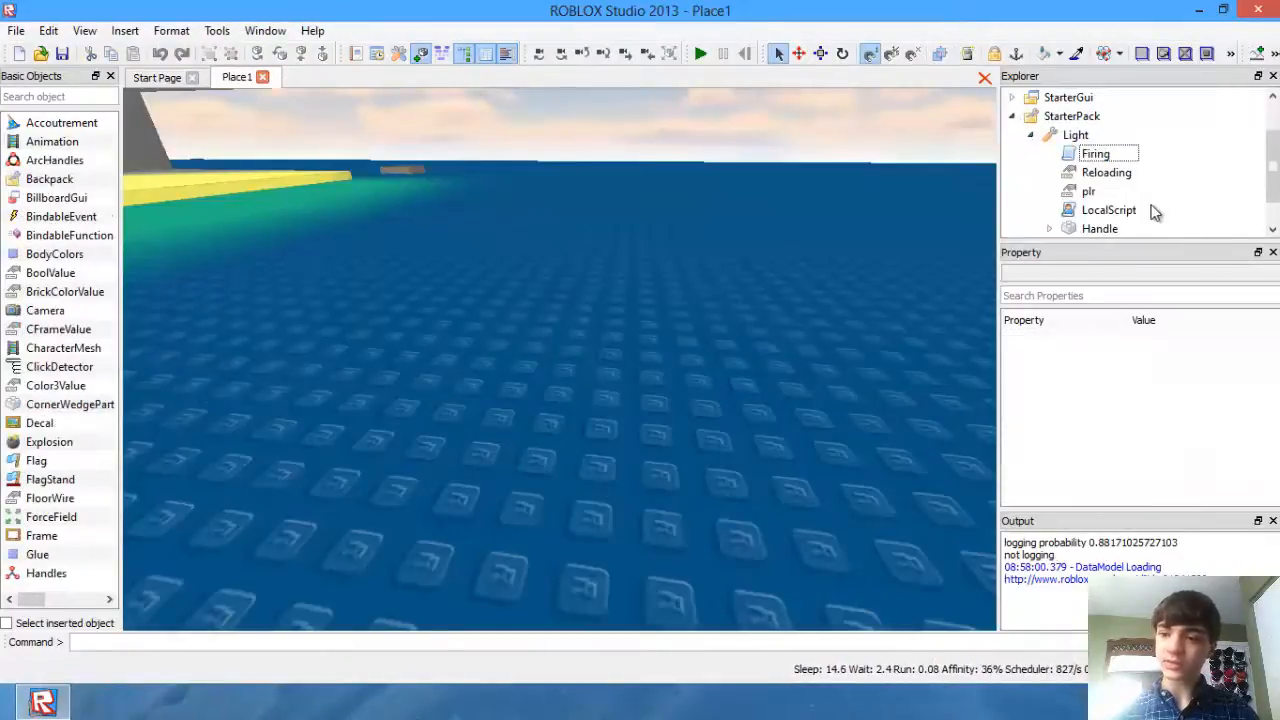
double_click(1108, 210)
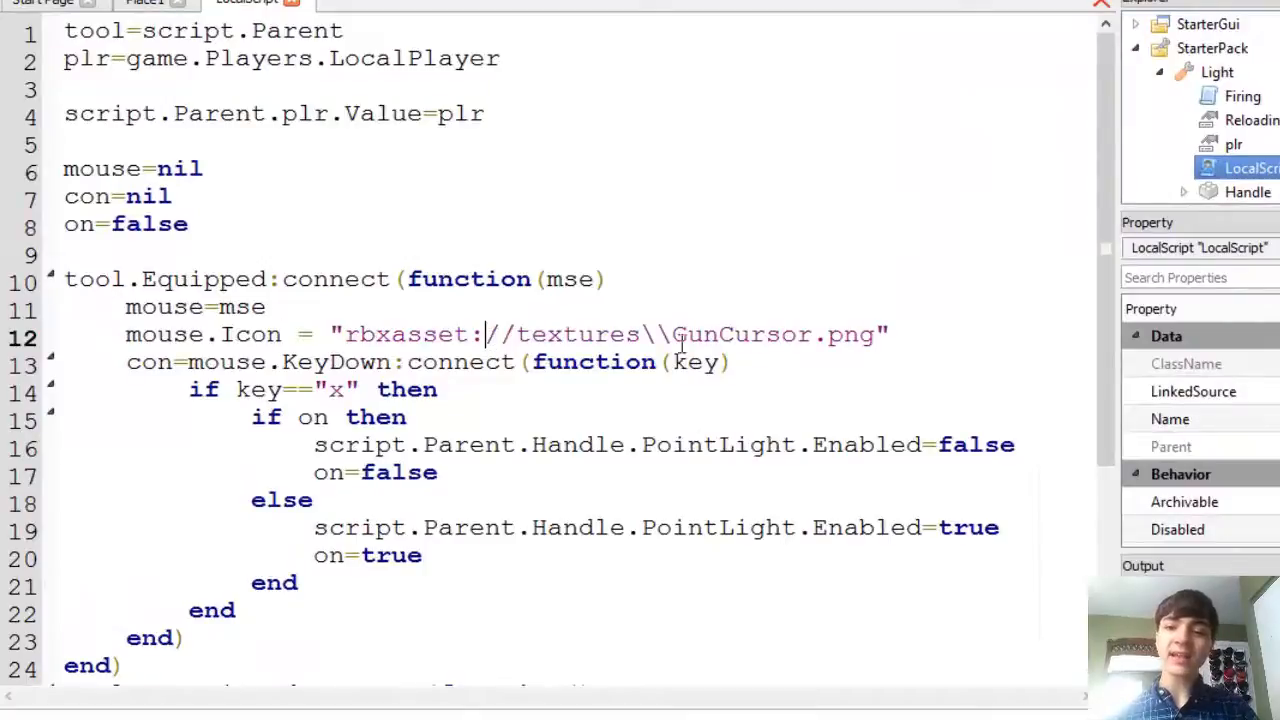
mouse_move(800, 344)
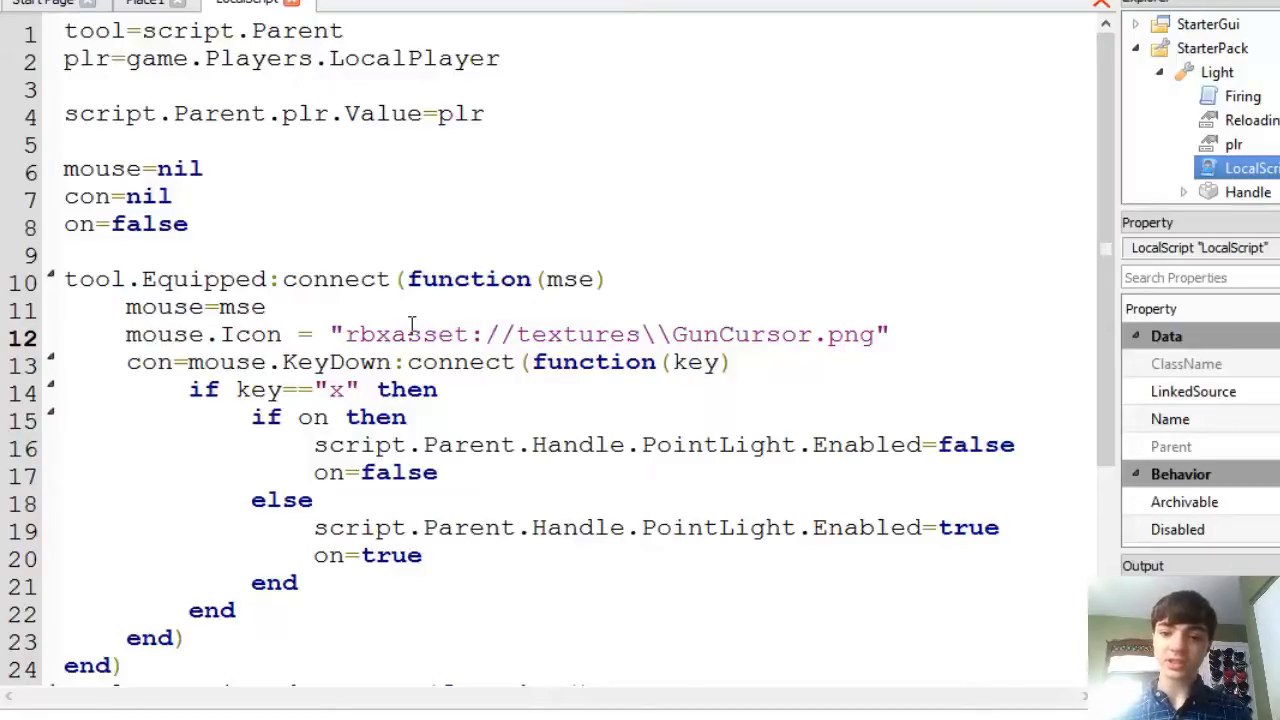
scroll("down", 3)
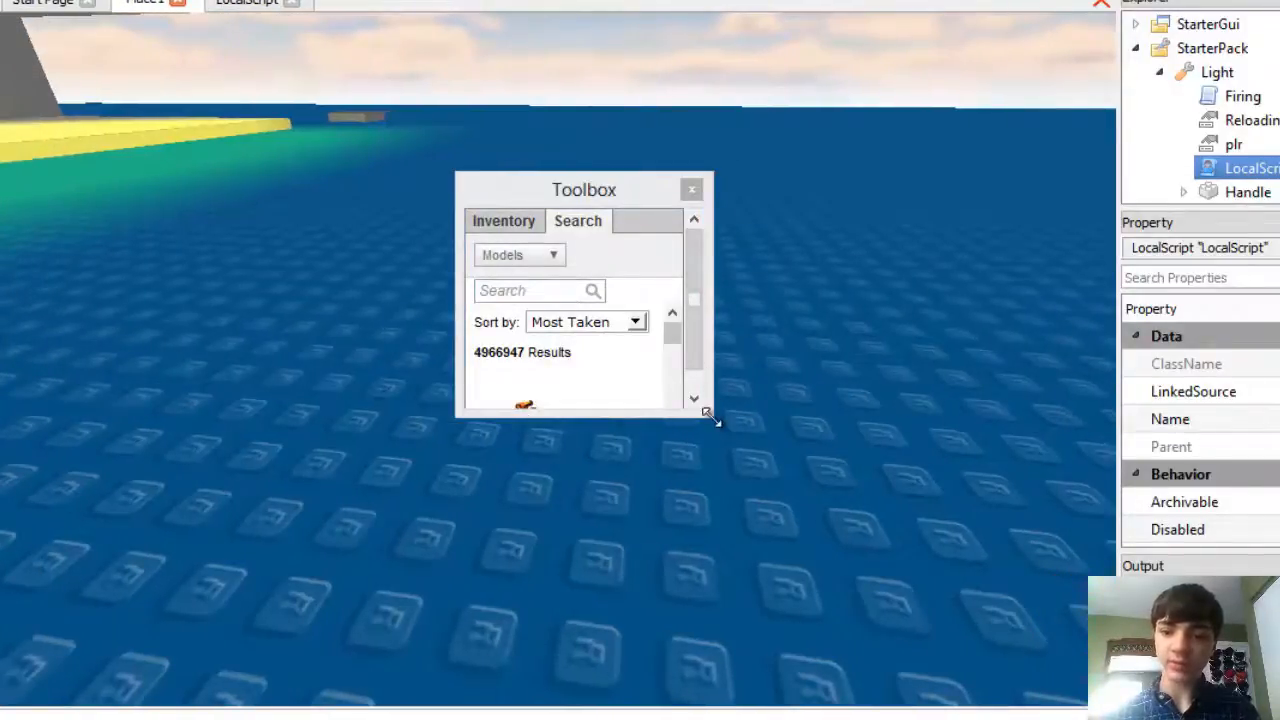
left_click_drag(708, 412, 1100, 464)
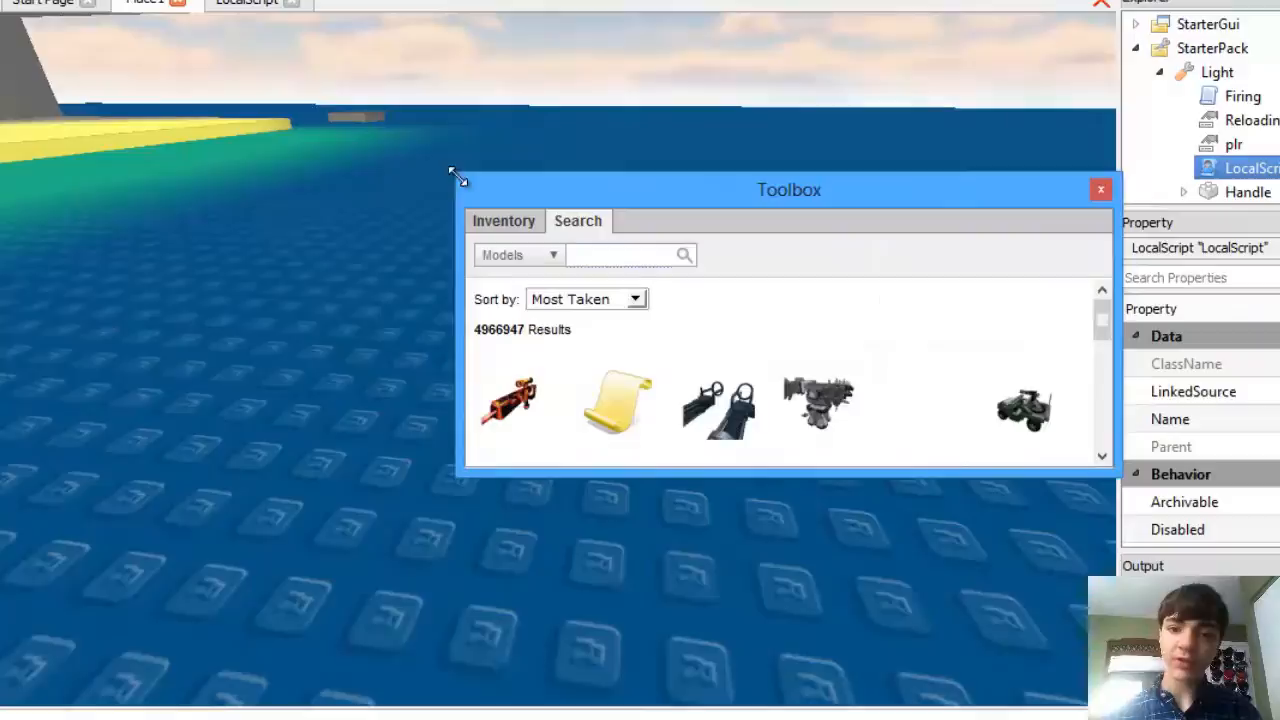
left_click_drag(788, 188, 522, 108)
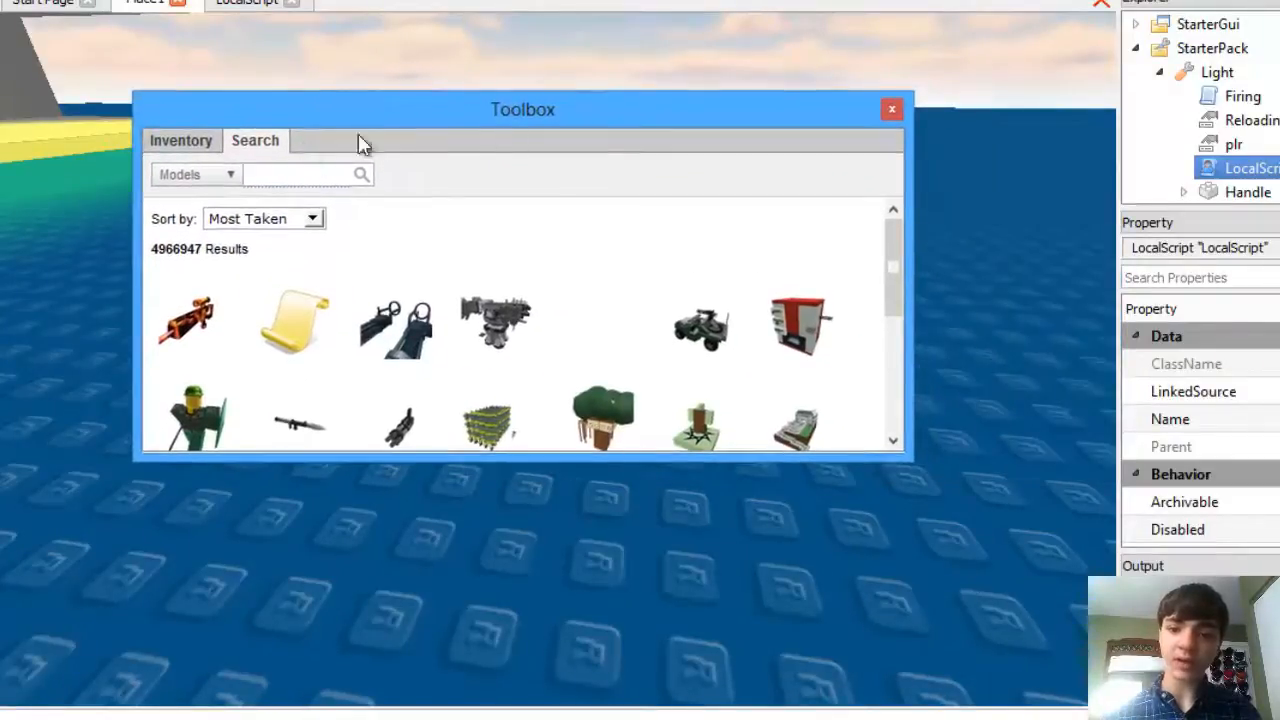
left_click(196, 174)
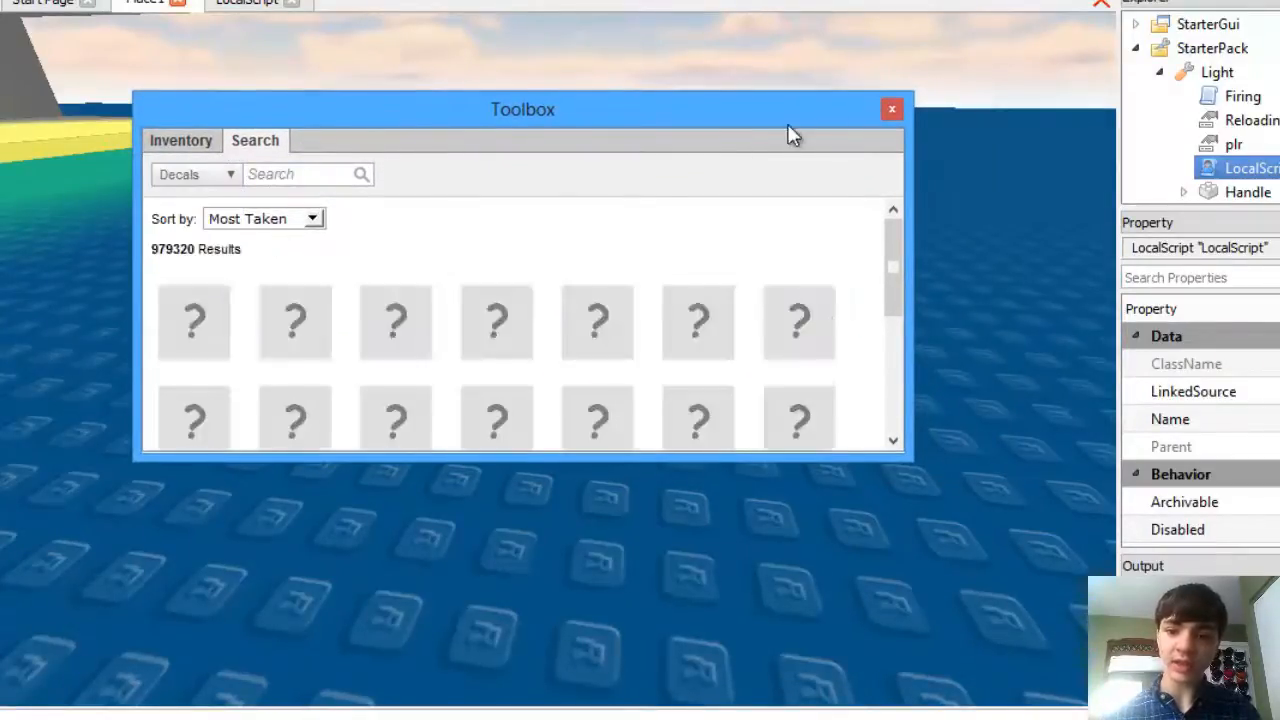
left_click_drag(522, 108, 656, 122)
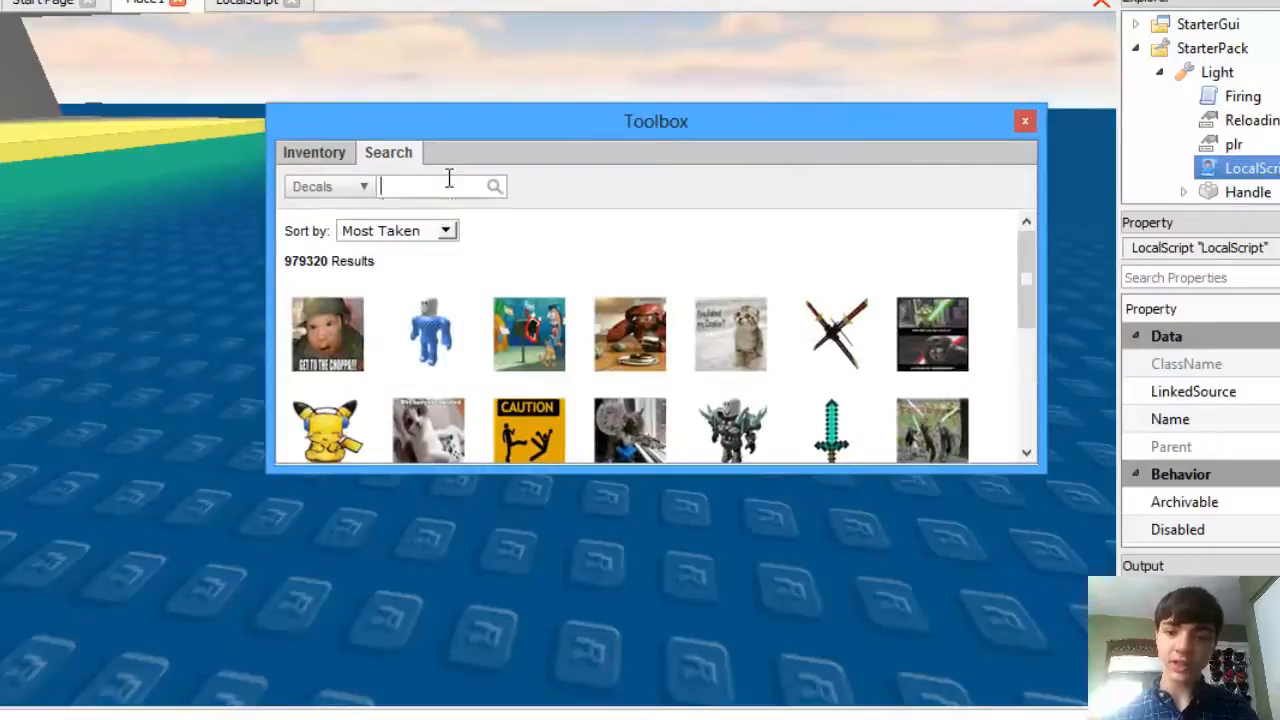
type("transparent")
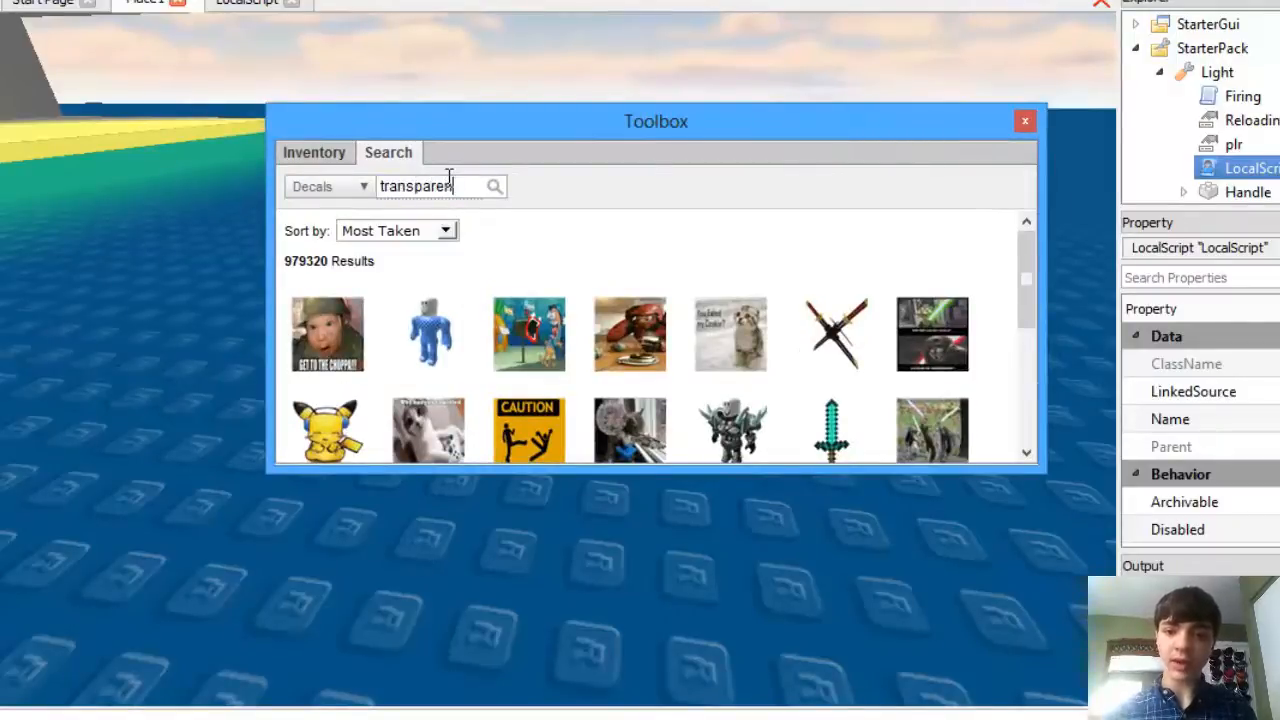
left_click(492, 186)
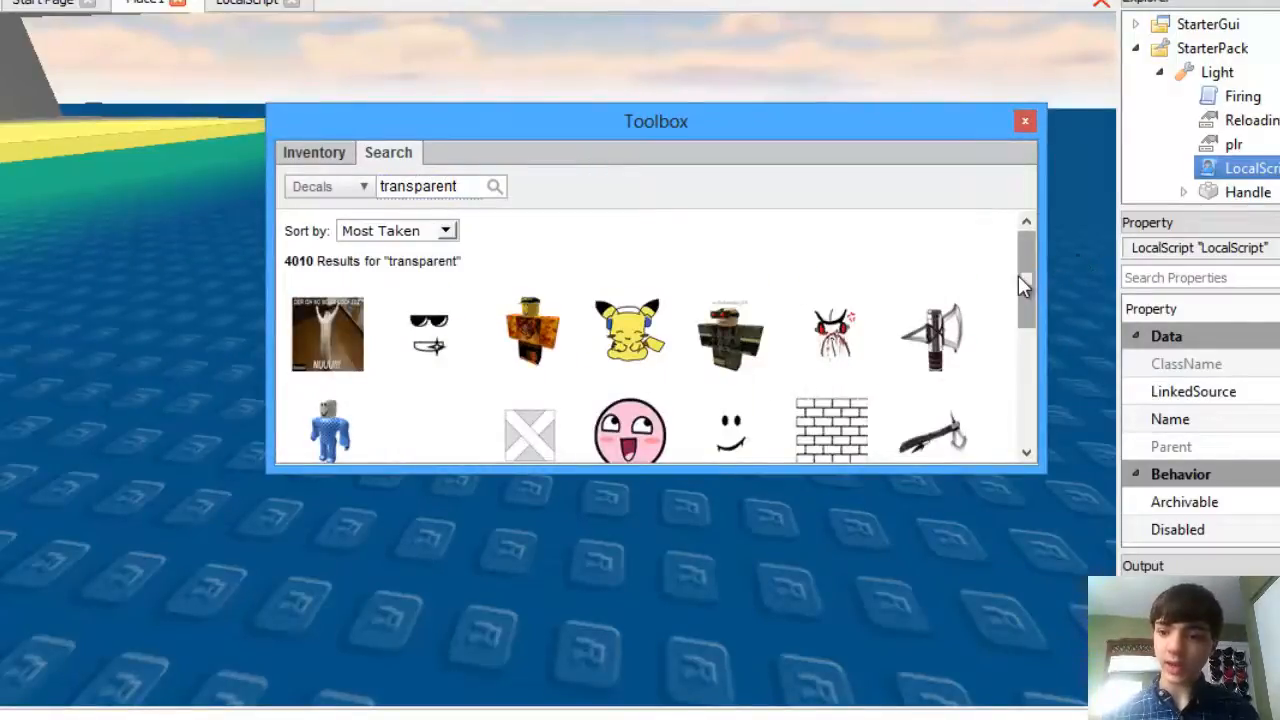
scroll("down", 3)
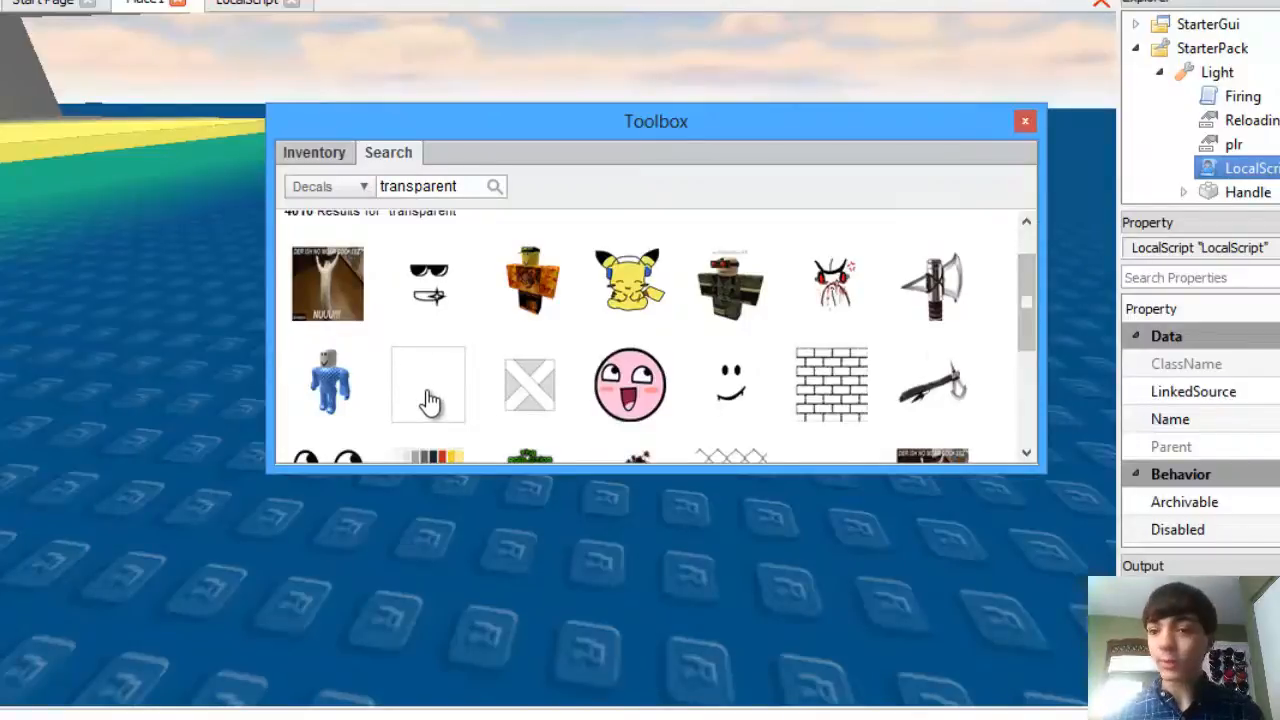
mouse_move(428, 384)
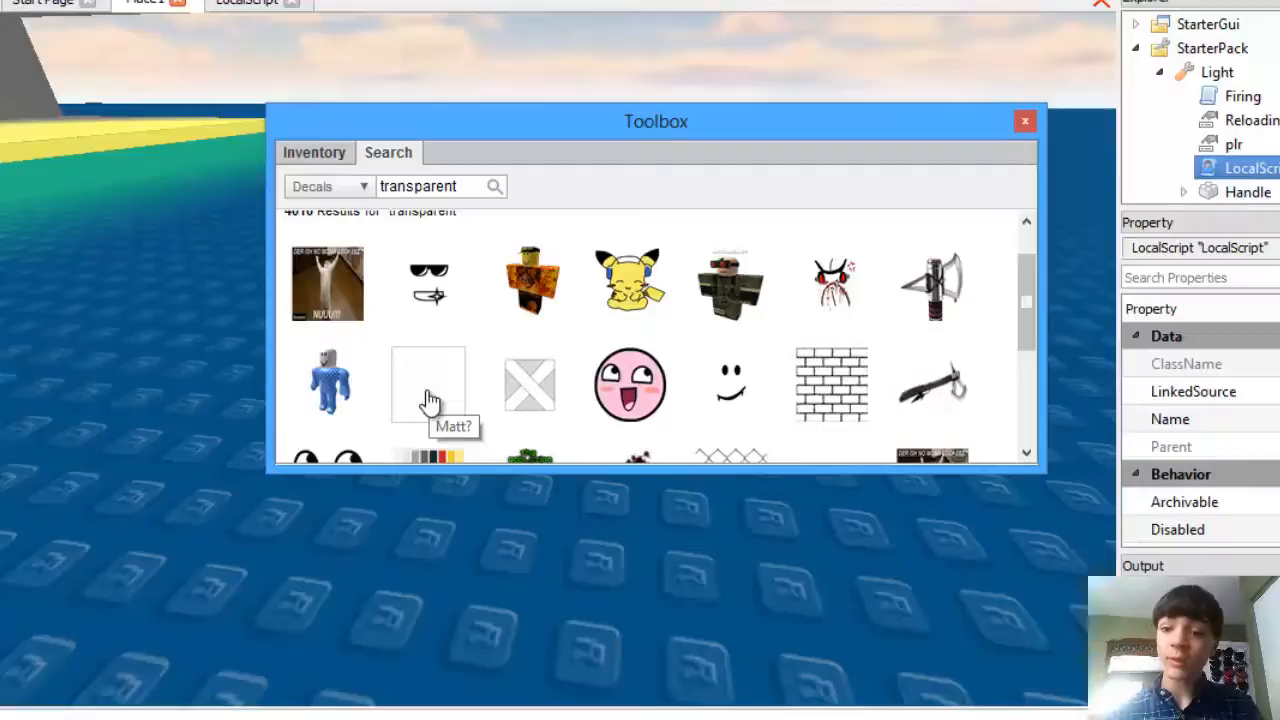
mouse_move(438, 392)
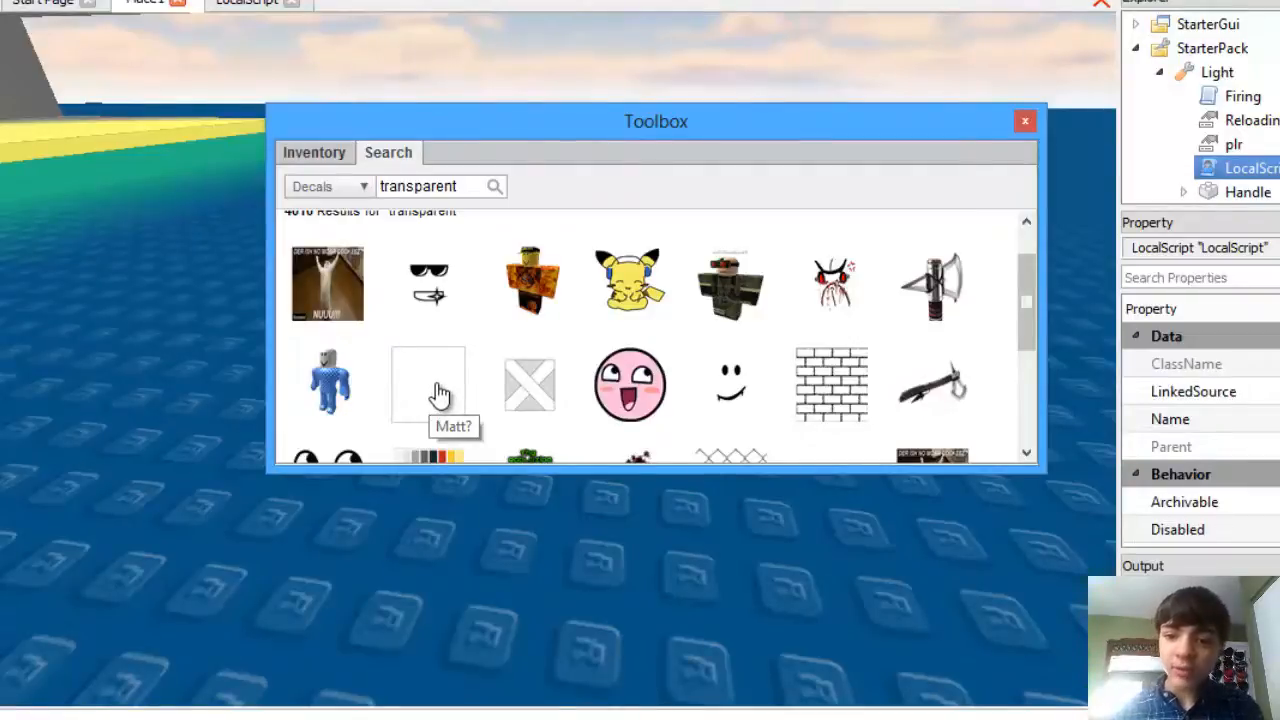
left_click(428, 384)
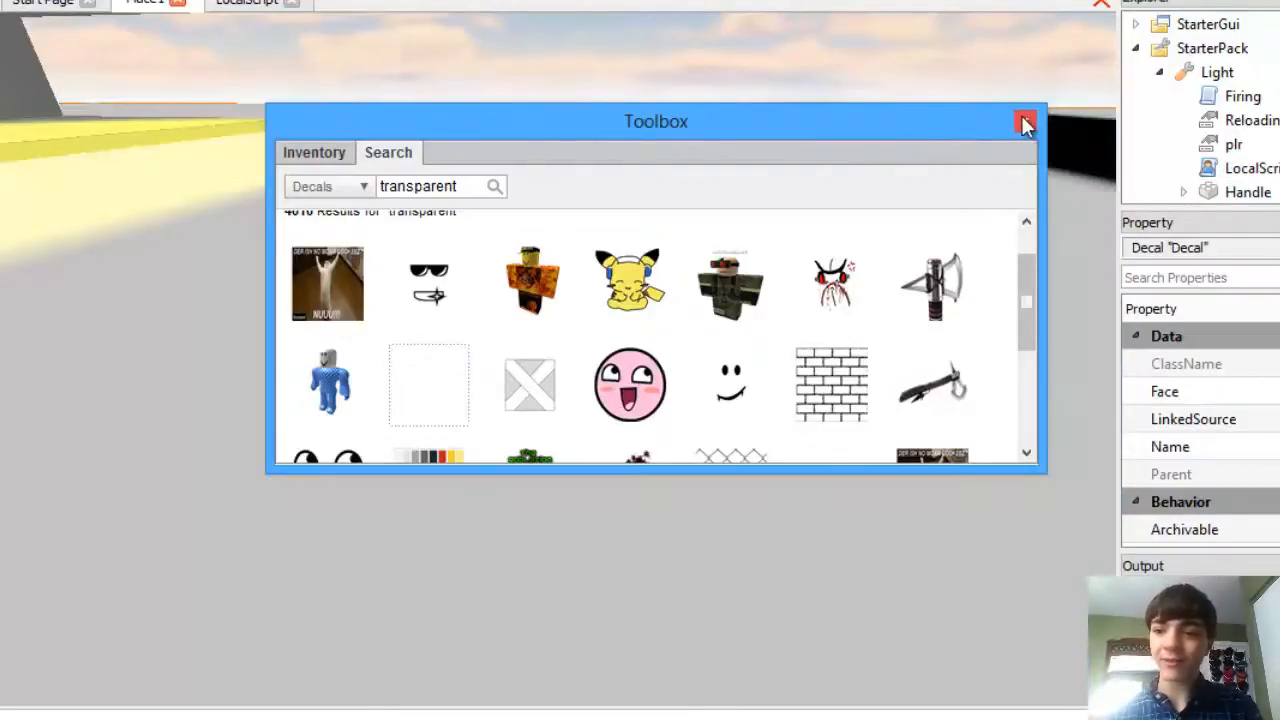
left_click_drag(656, 122, 472, 288)
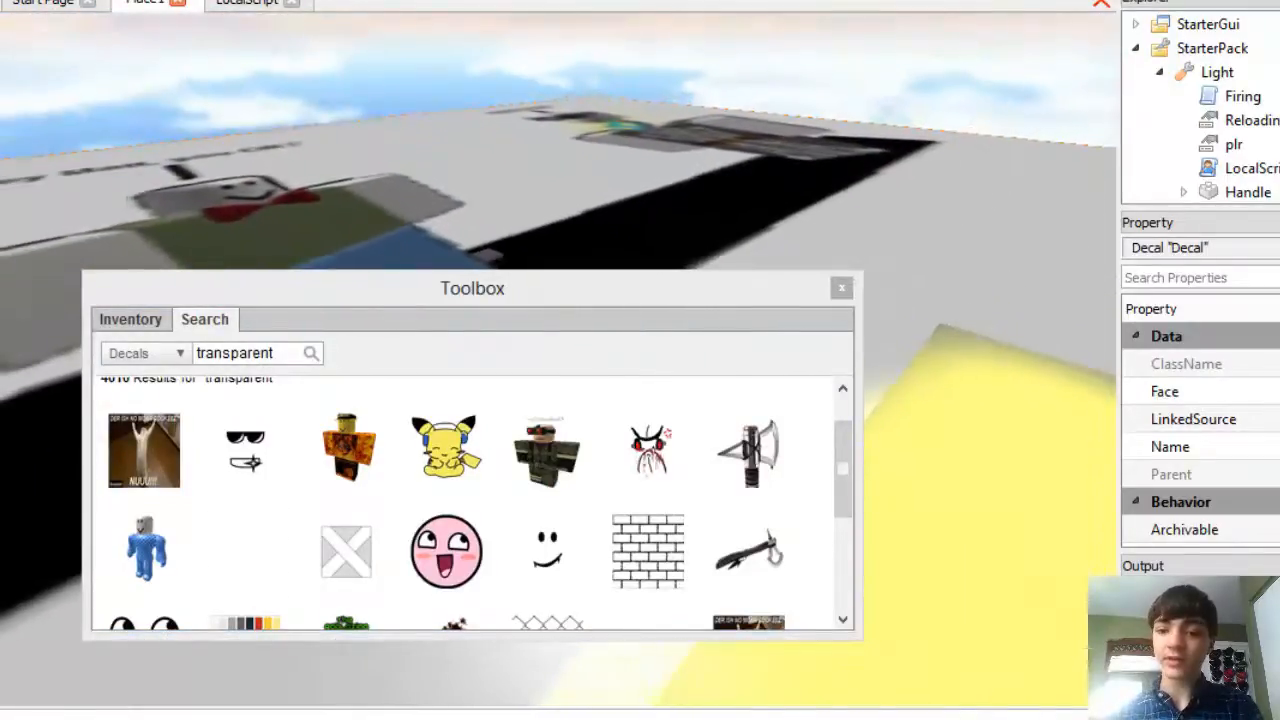
right_click(844, 470)
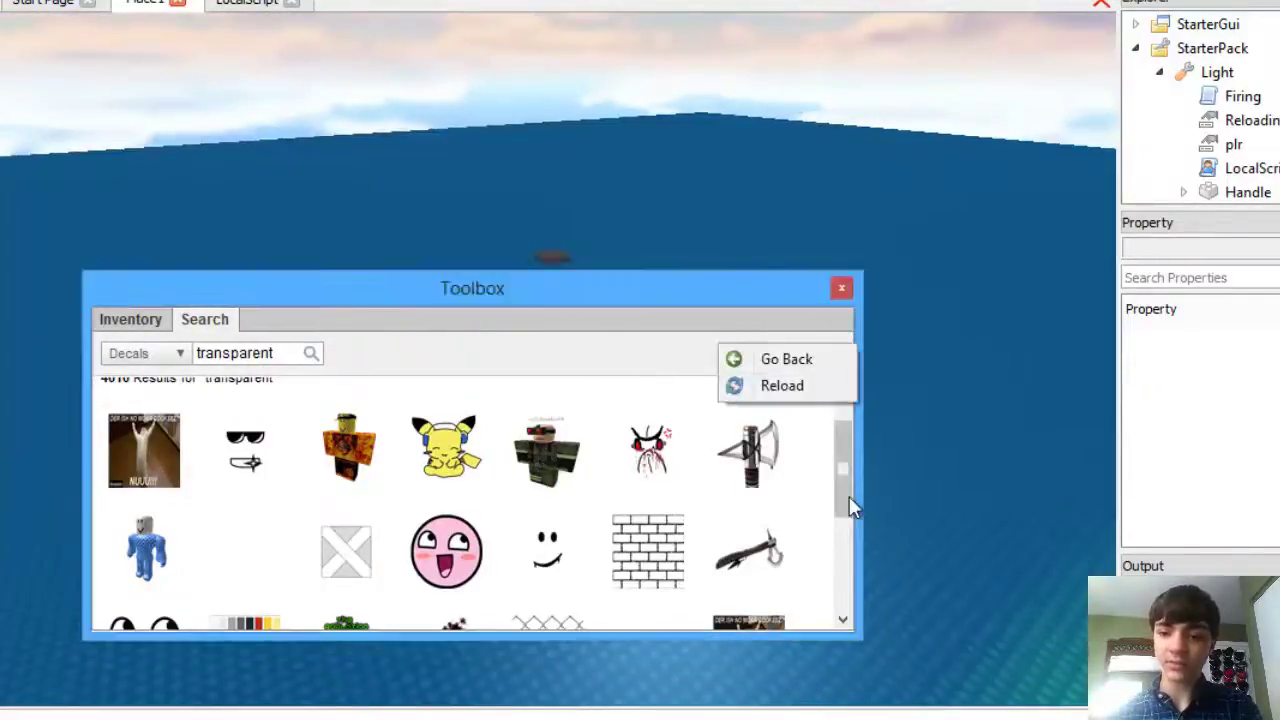
scroll("down", 3)
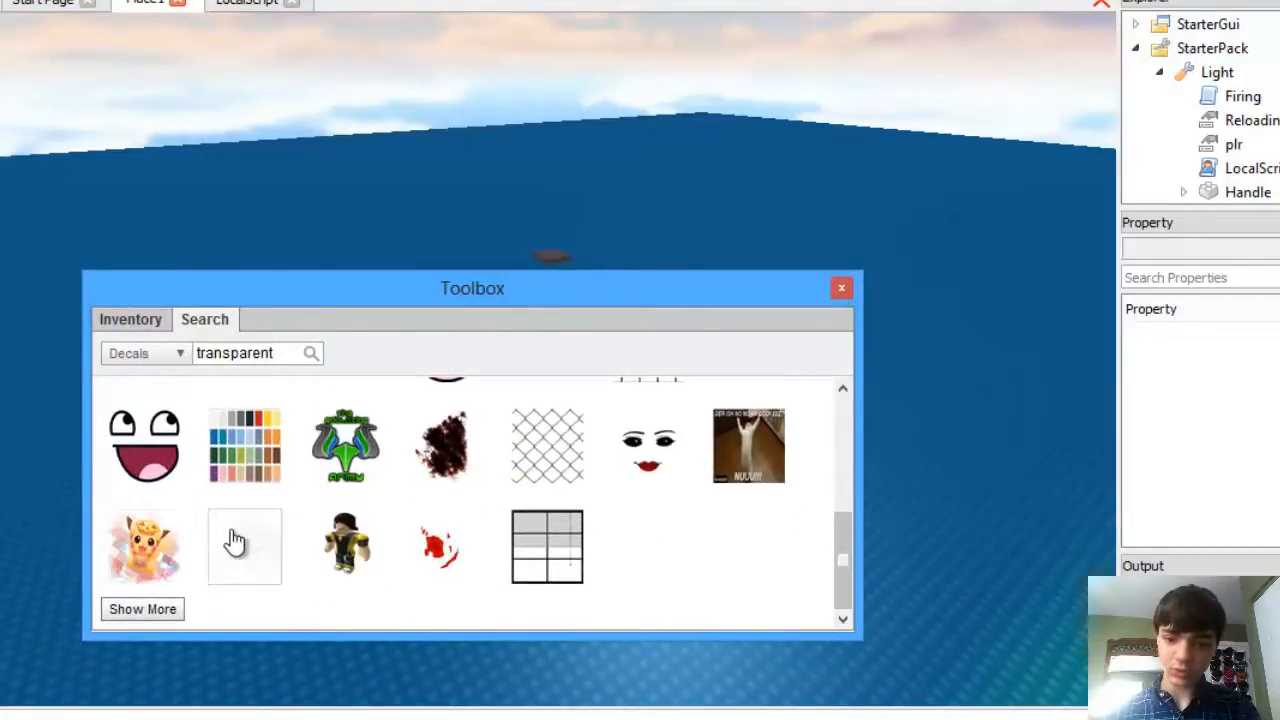
left_click(244, 546)
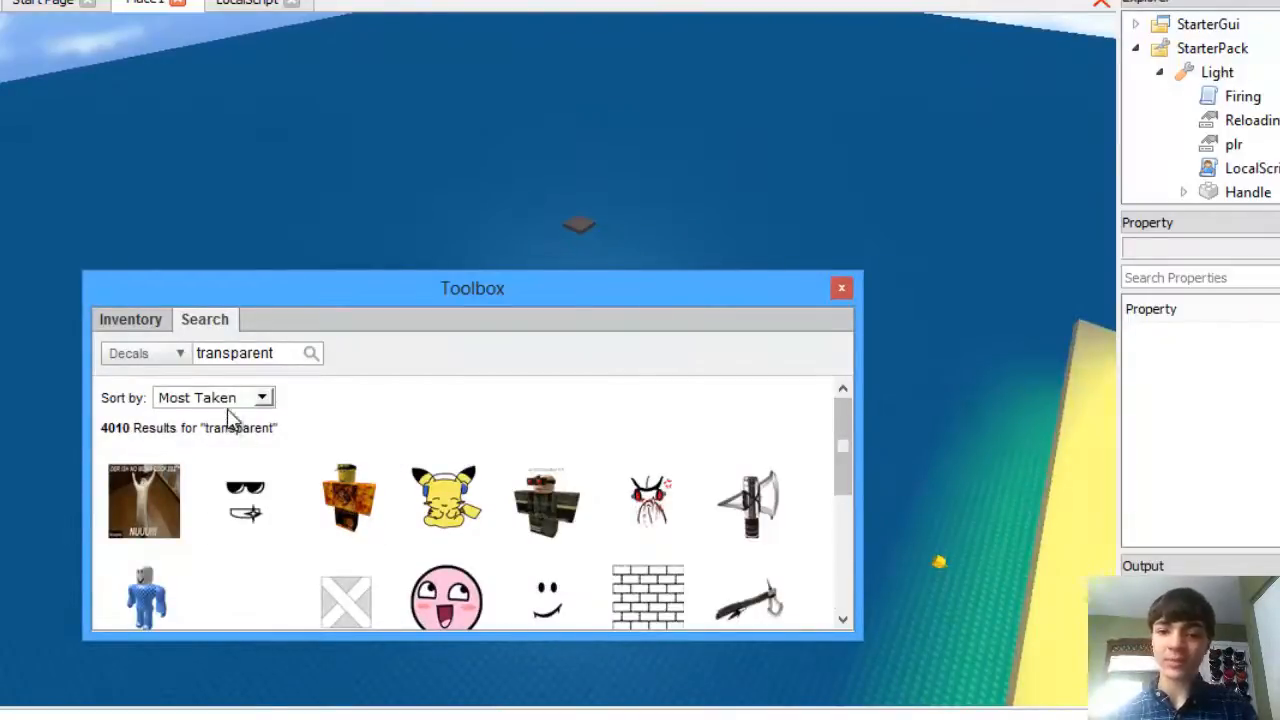
mouse_move(840, 444)
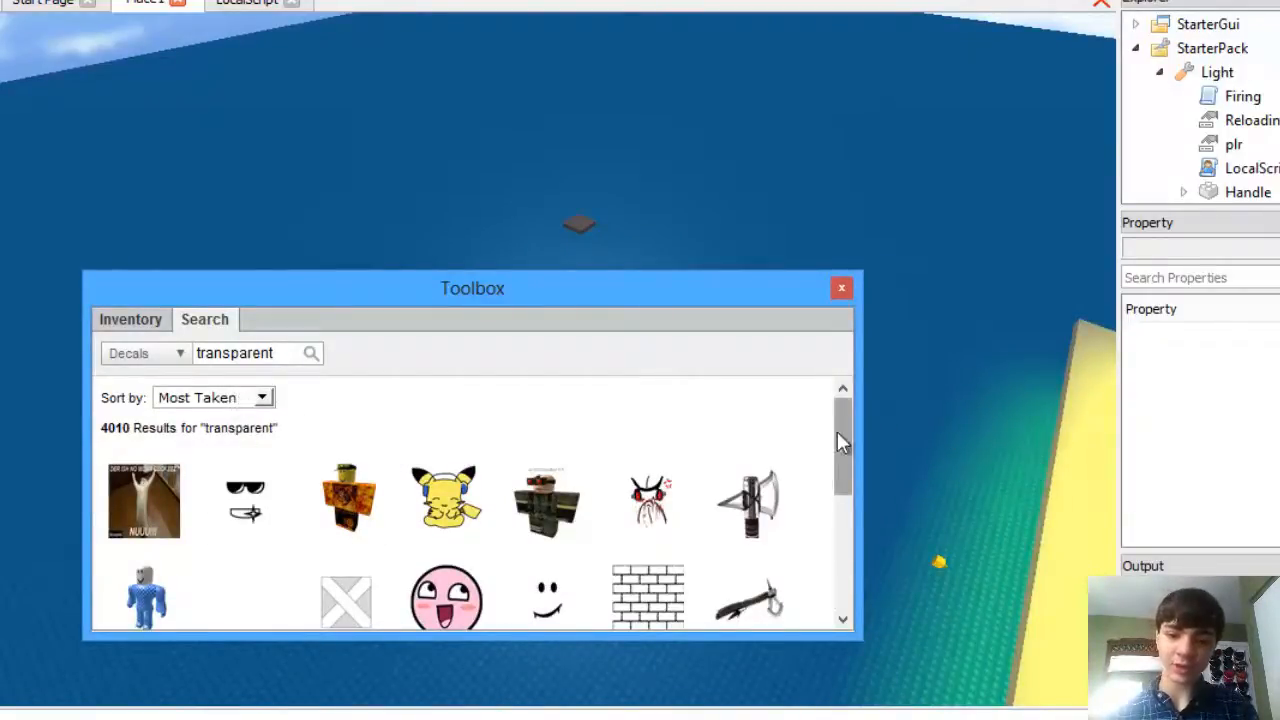
scroll("down", 3)
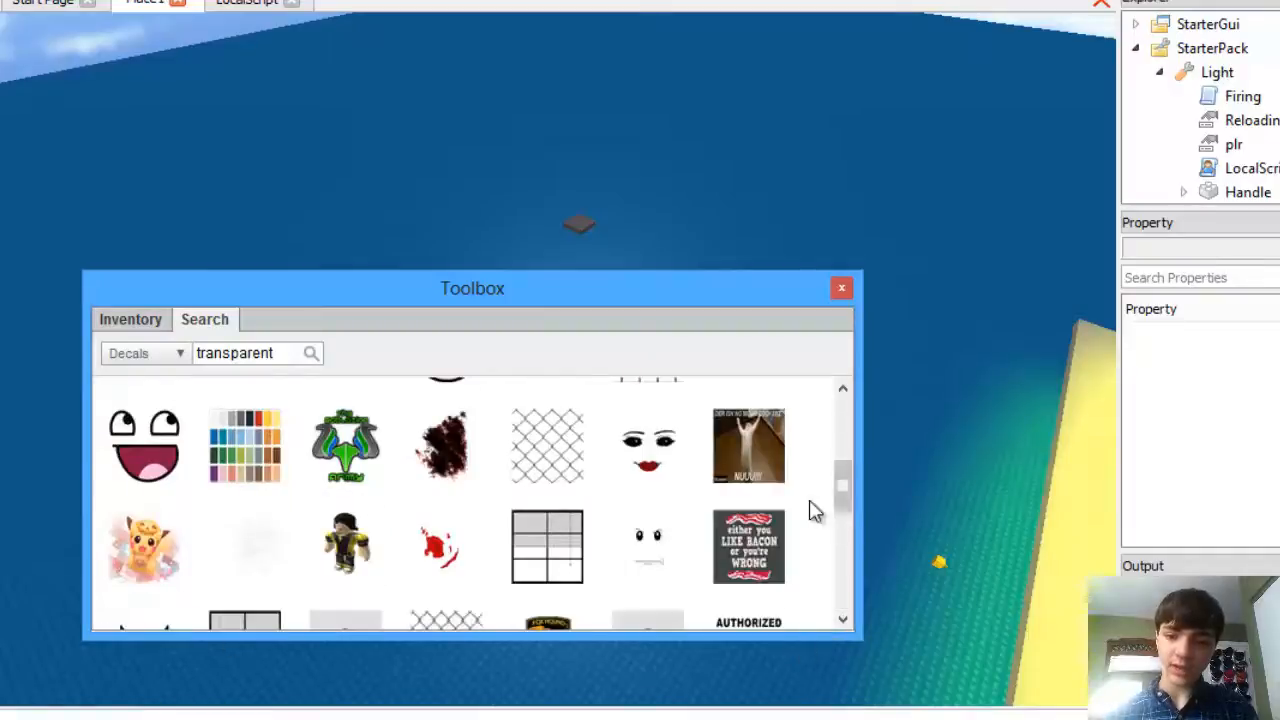
scroll("down", 3)
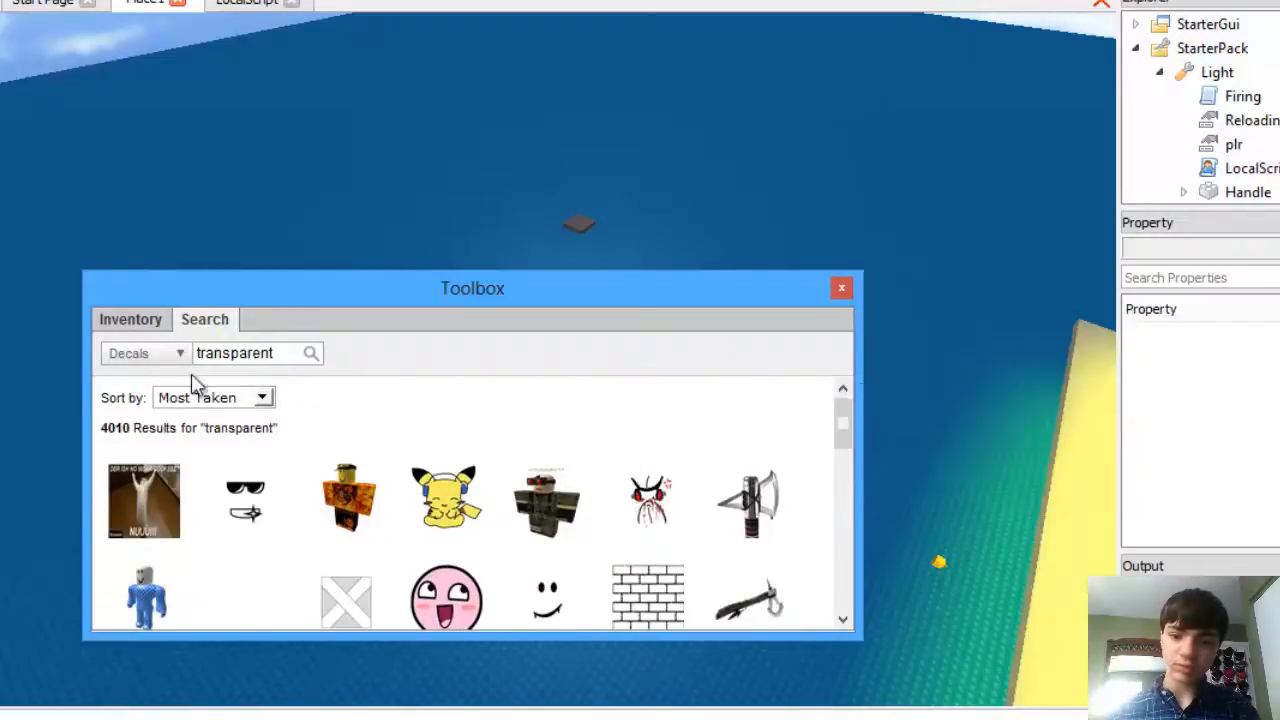
Browse the Inventory's My Decals listing in the Toolbox
left_click(130, 320)
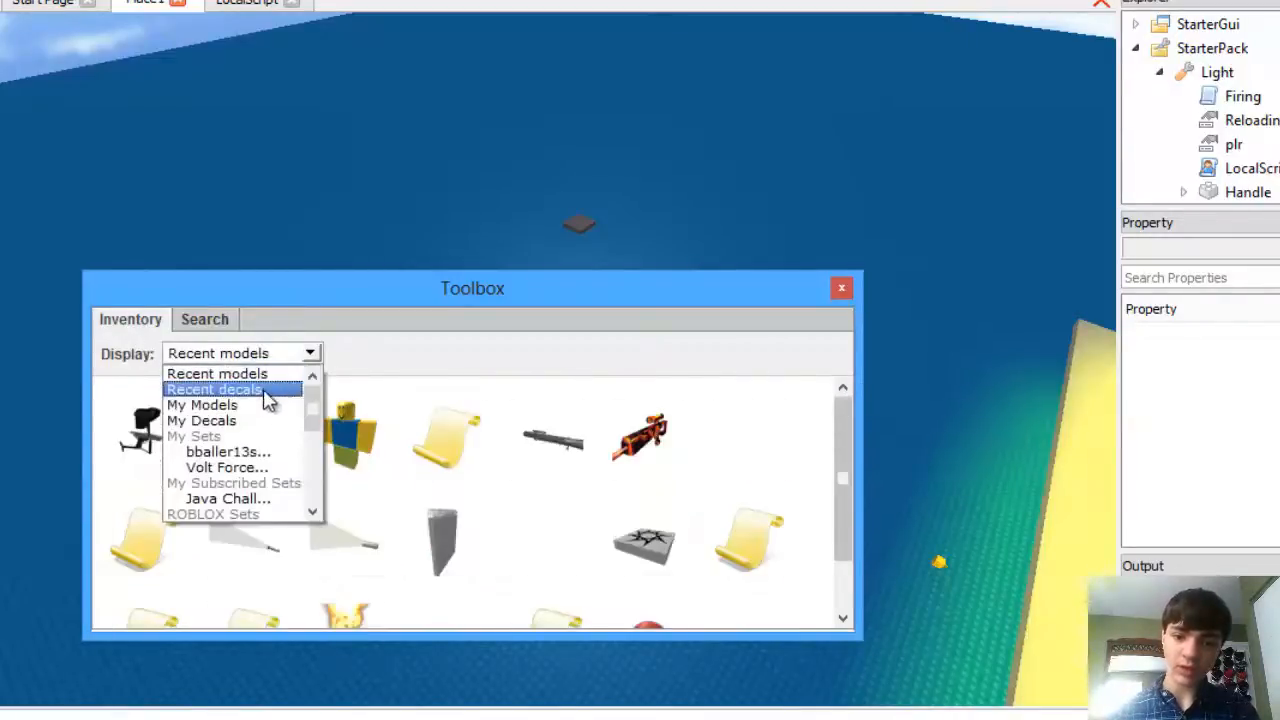
left_click(200, 420)
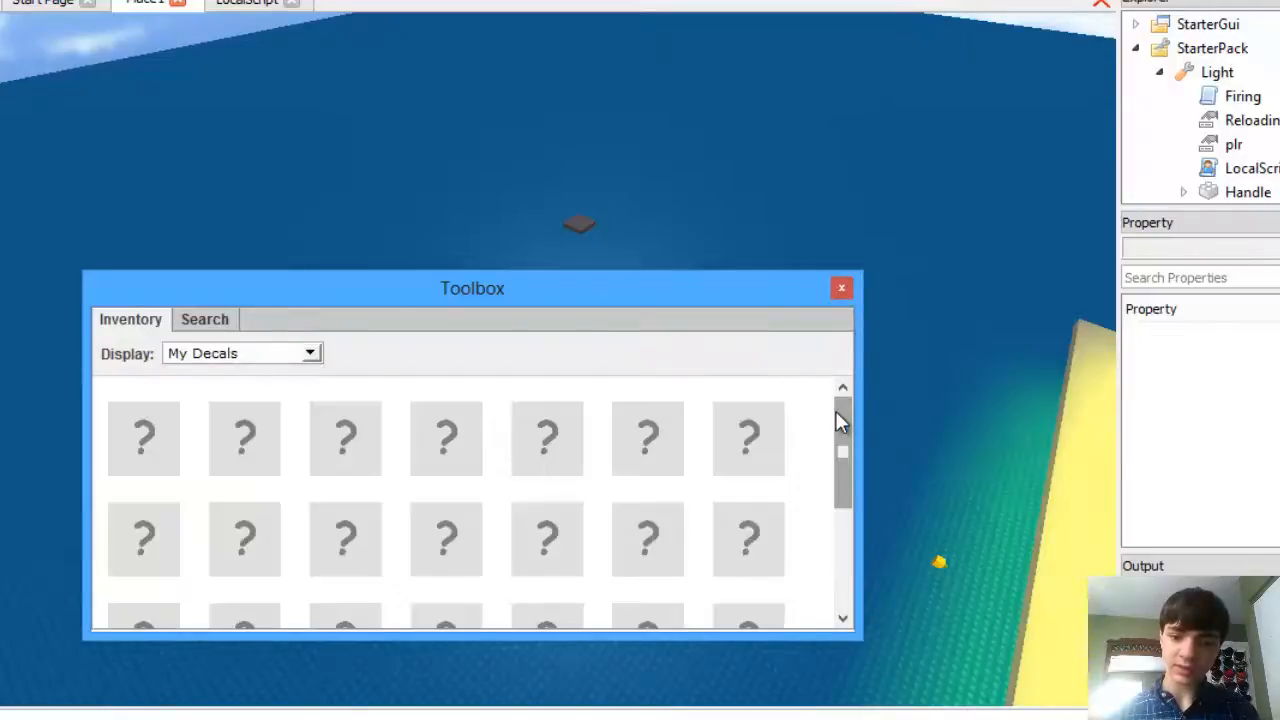
scroll("down", 3)
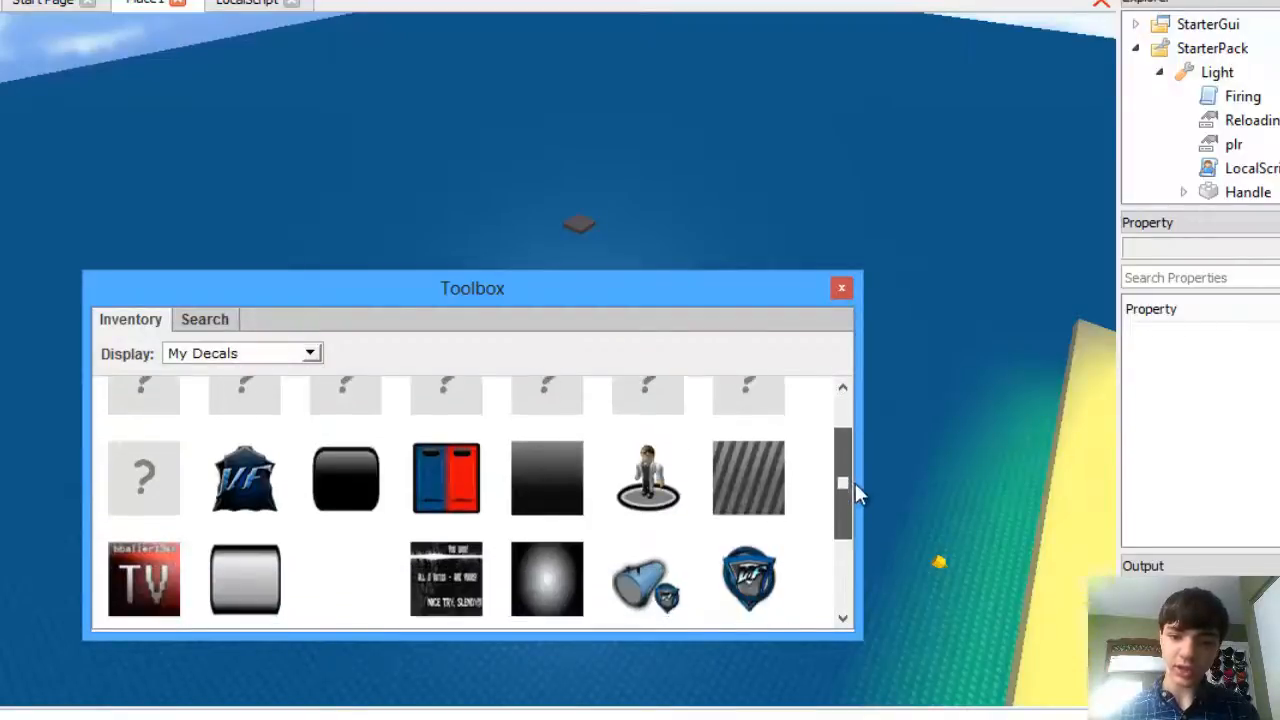
scroll("down", 3)
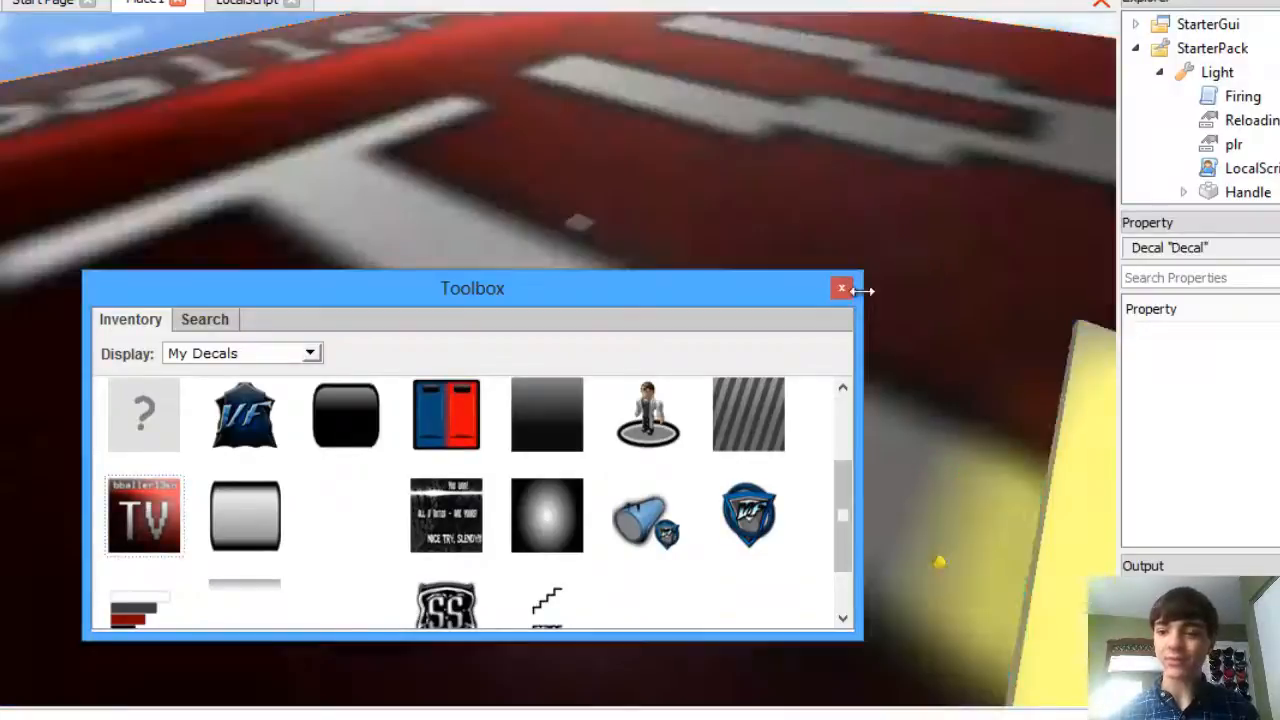
Close the Toolbox so only the LocalScript is showing
left_click(840, 288)
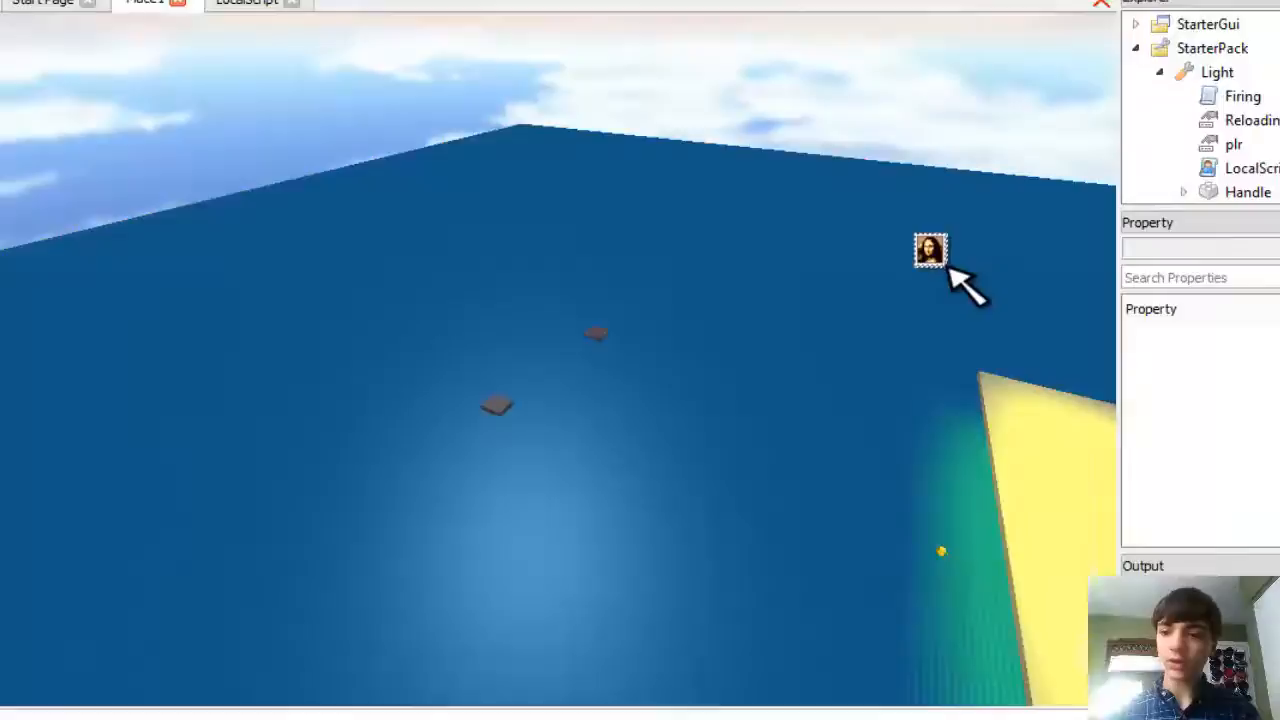
left_click(930, 248)
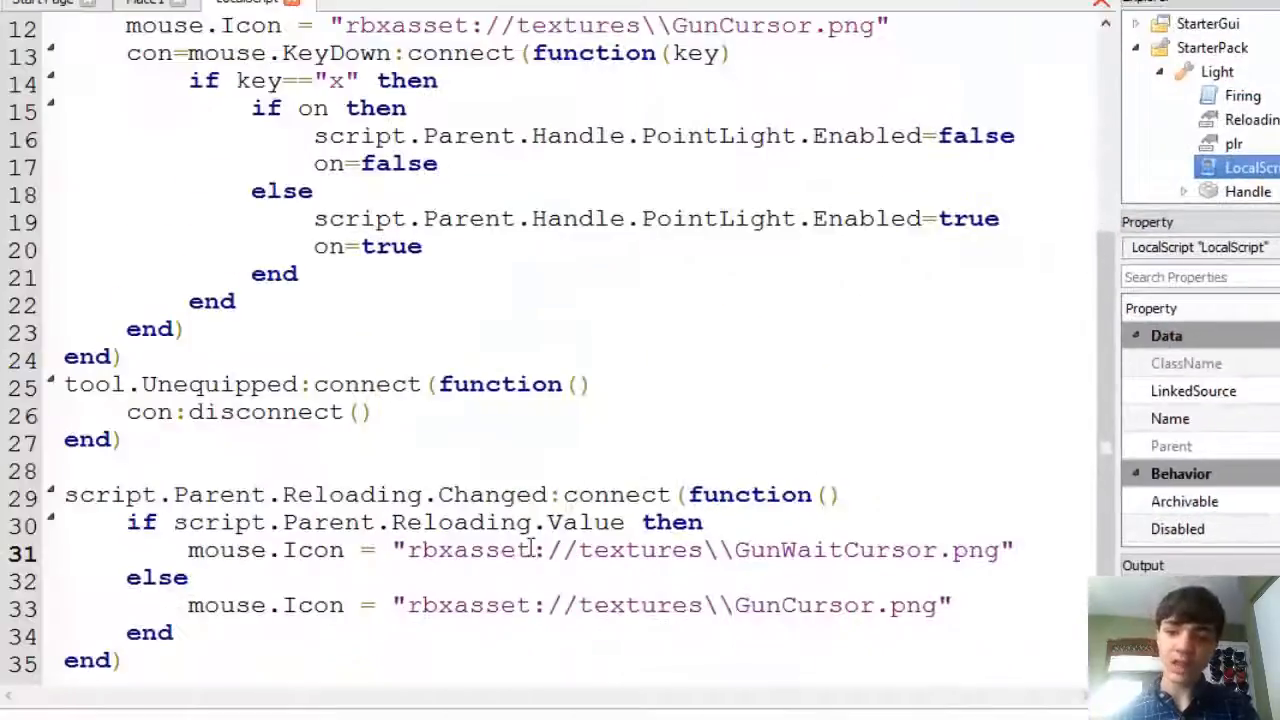
scroll("up", 3)
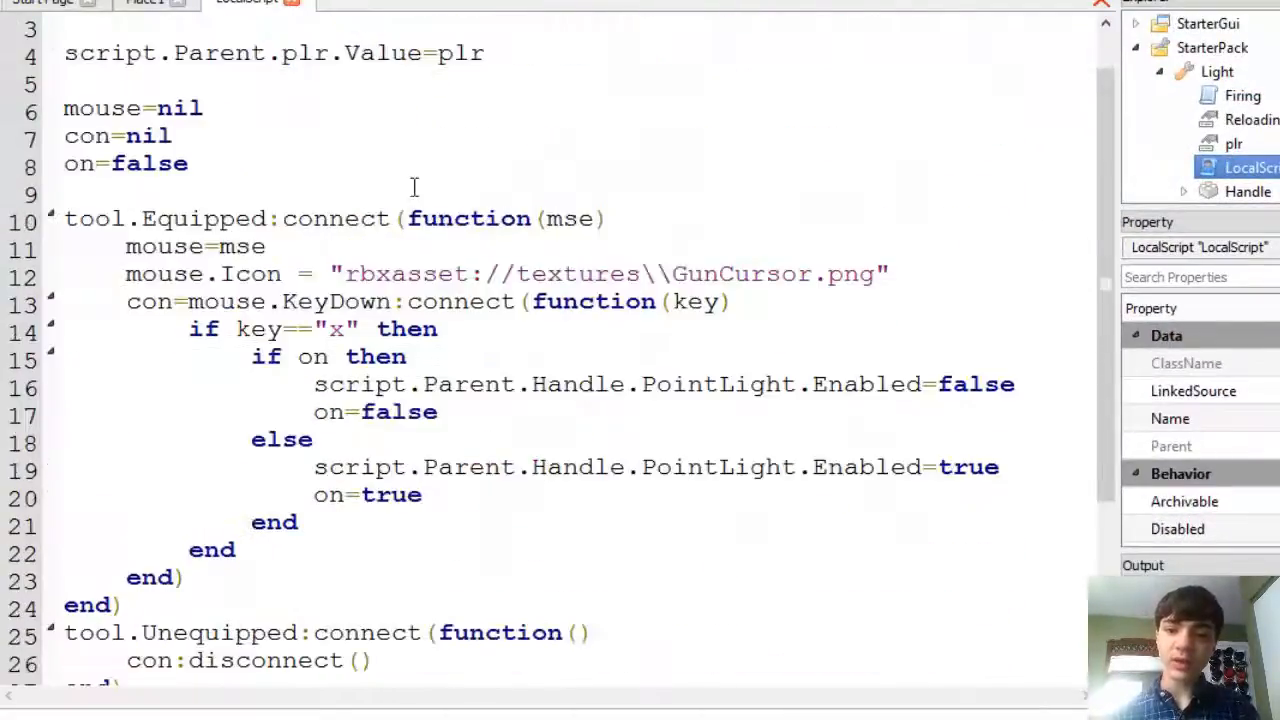
scroll("down", 3)
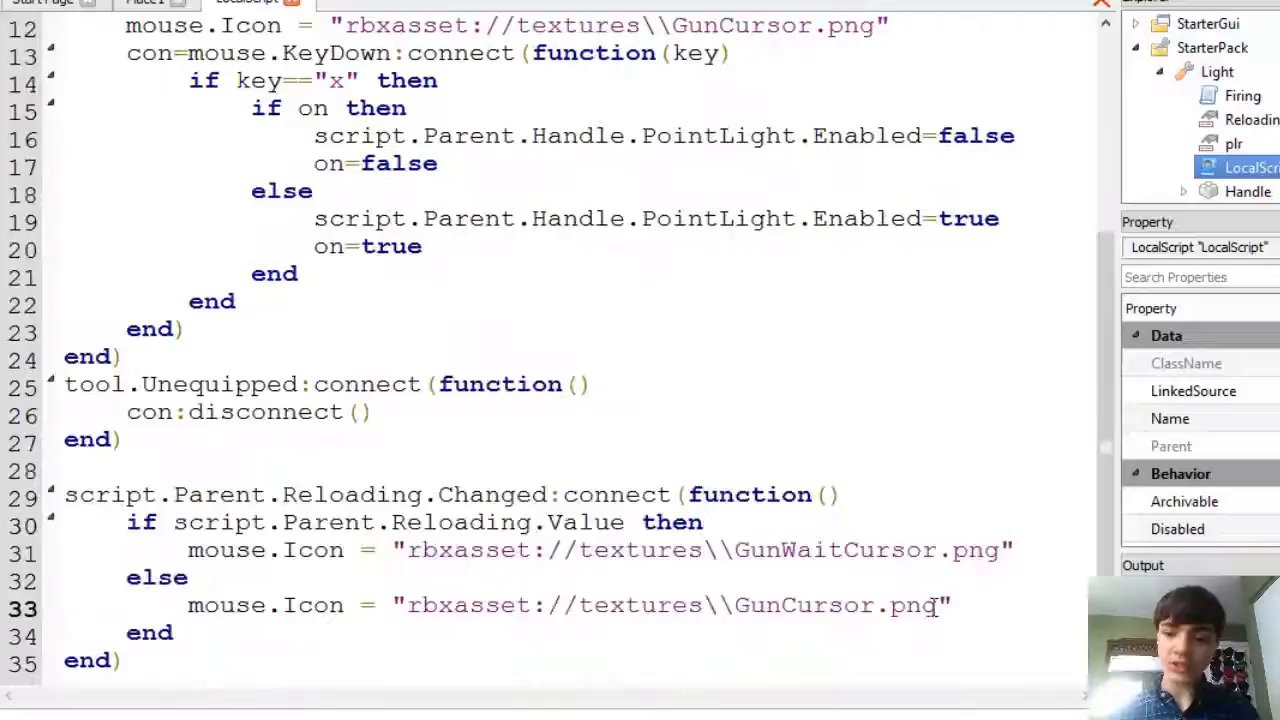
type("http://www.roblox.com/asset/?id=103758373\"")
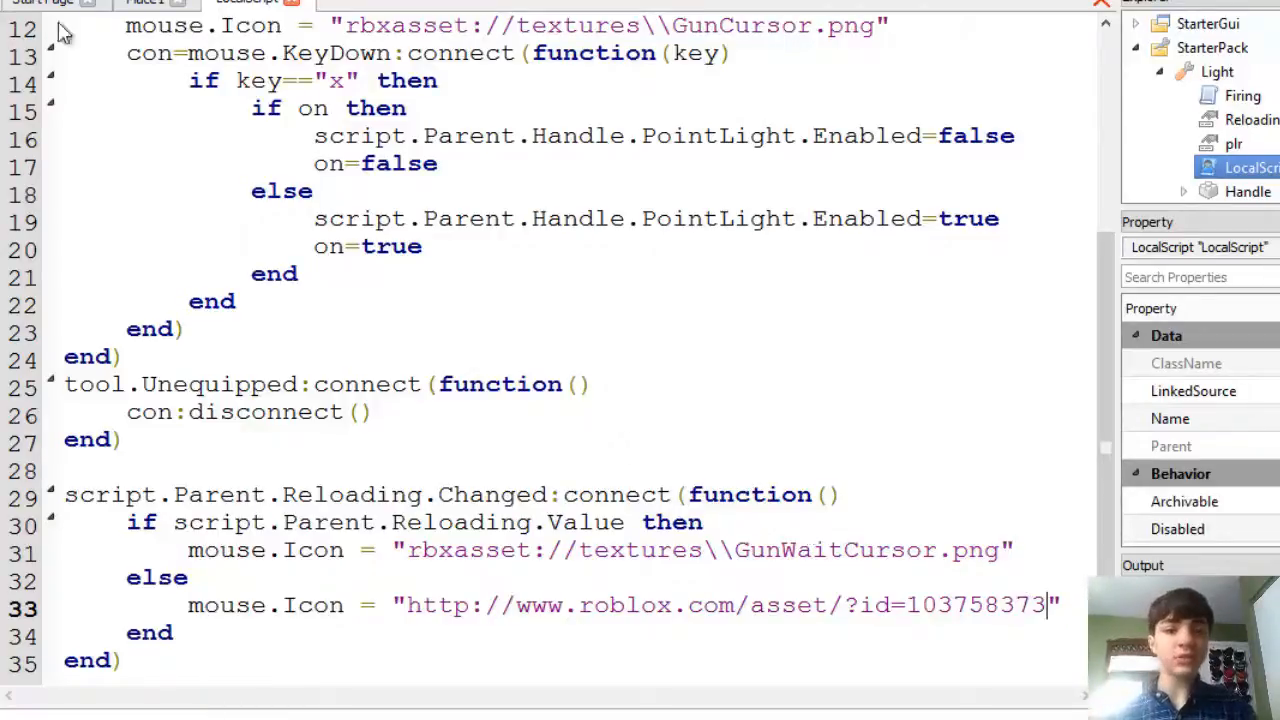
left_click(144, 4)
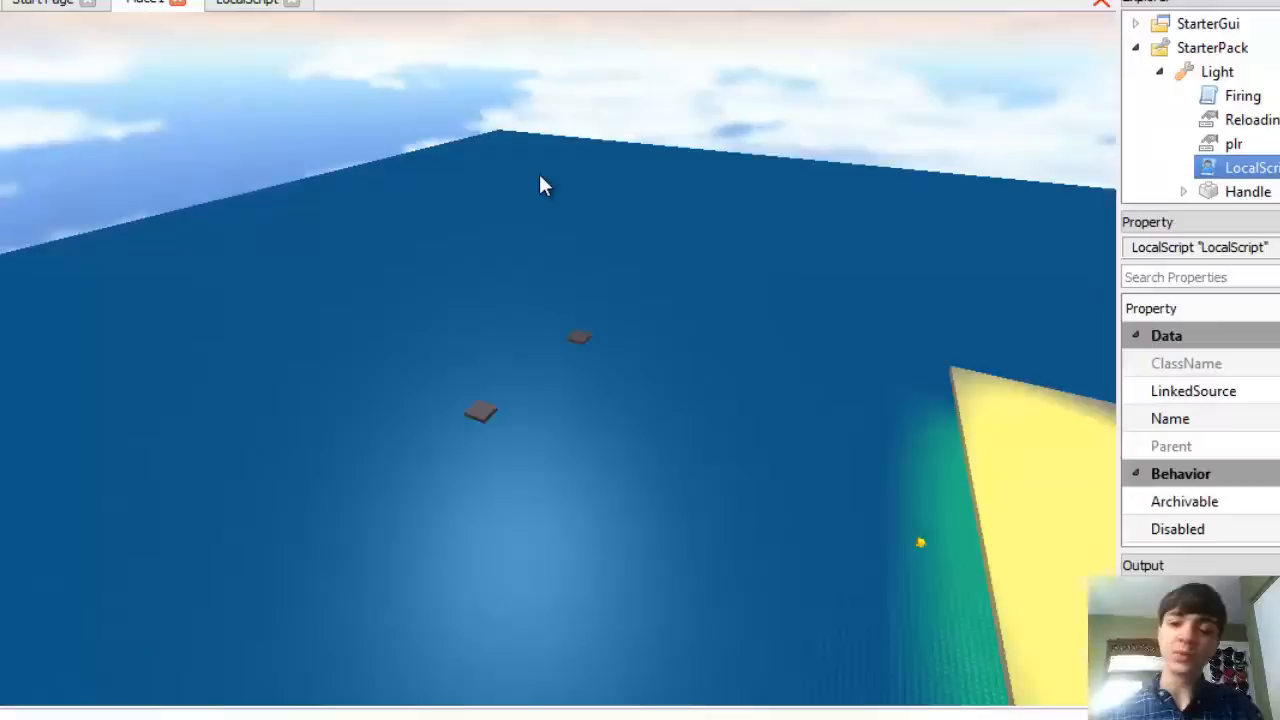
mouse_move(556, 188)
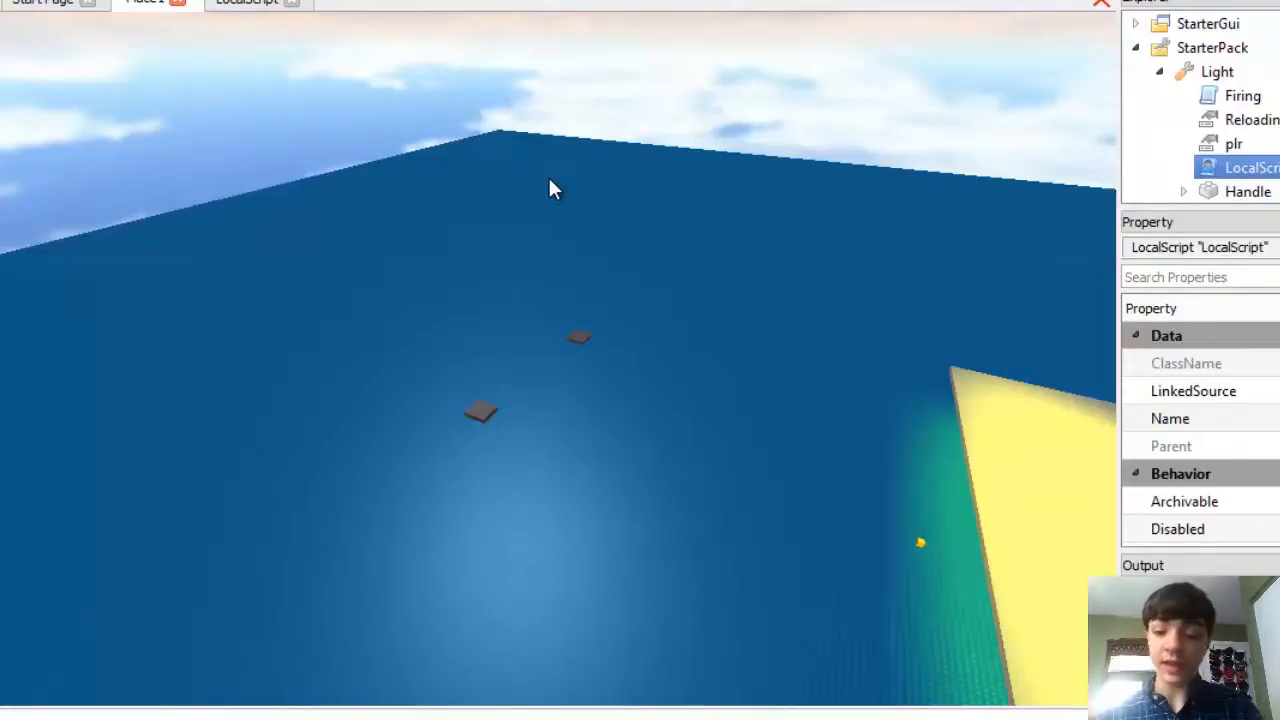